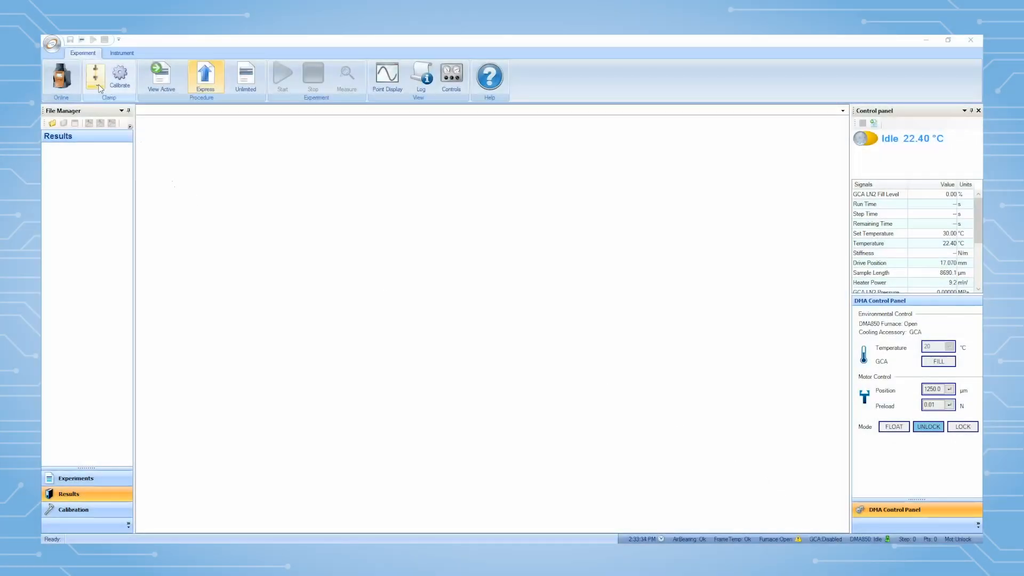
Step: Show the installed clamp list from the Clamp dropdown on the Experiment ribbon
{"action": "left_click", "coordinate": [96, 84]}
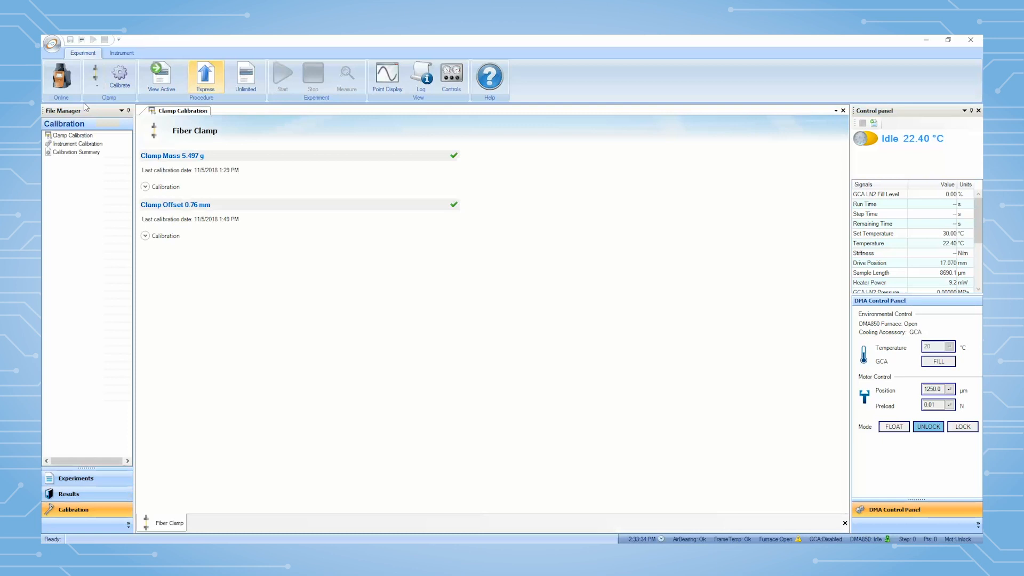
{"action": "left_click", "coordinate": [69, 493]}
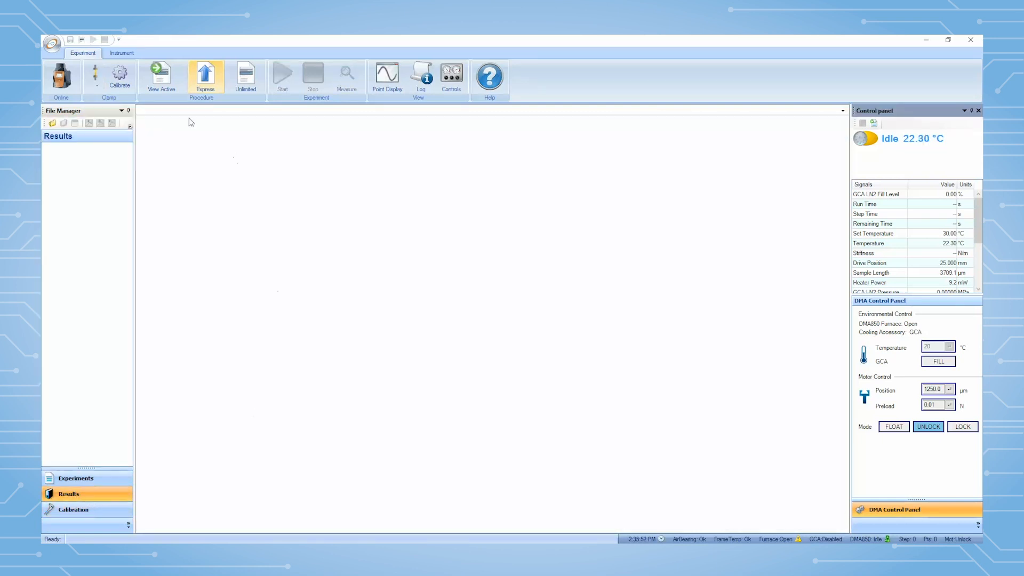
{"action": "left_click", "coordinate": [95, 80]}
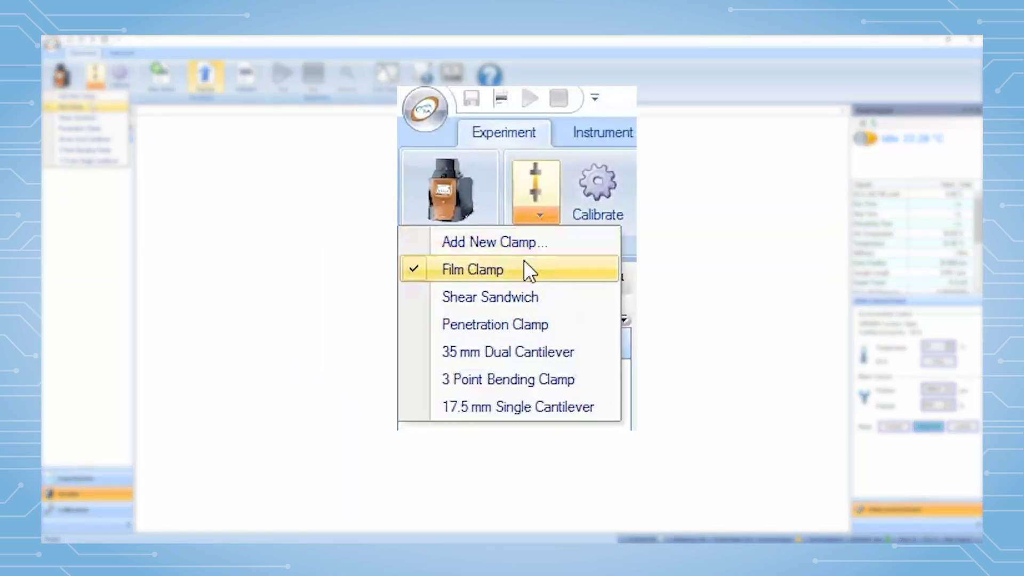
Step: Add a Fiber-Tension clamp with a cylindrical 15 mm sample of 0.25 mm diameter
{"action": "left_click", "coordinate": [494, 242]}
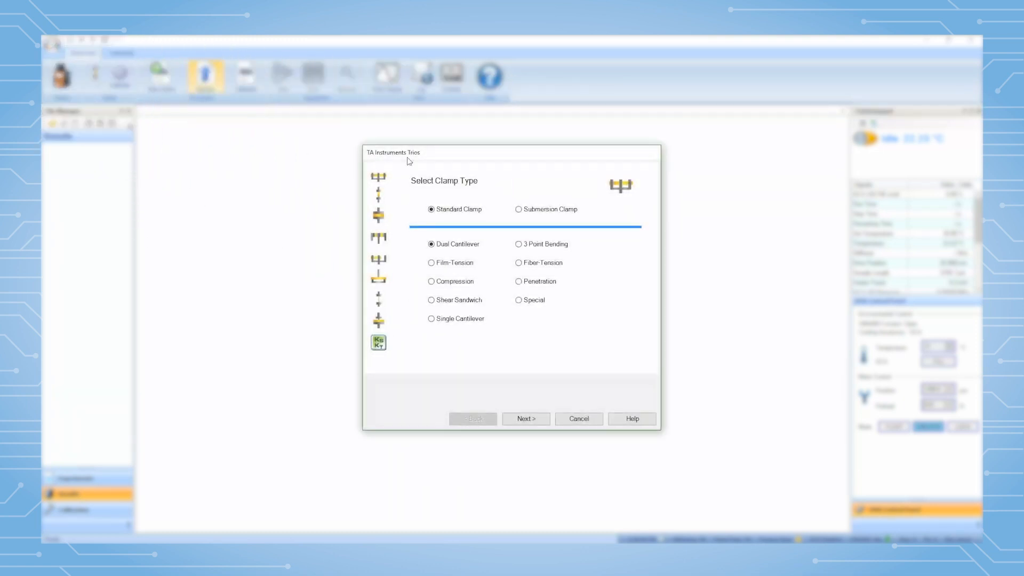
{"action": "left_click", "coordinate": [518, 262]}
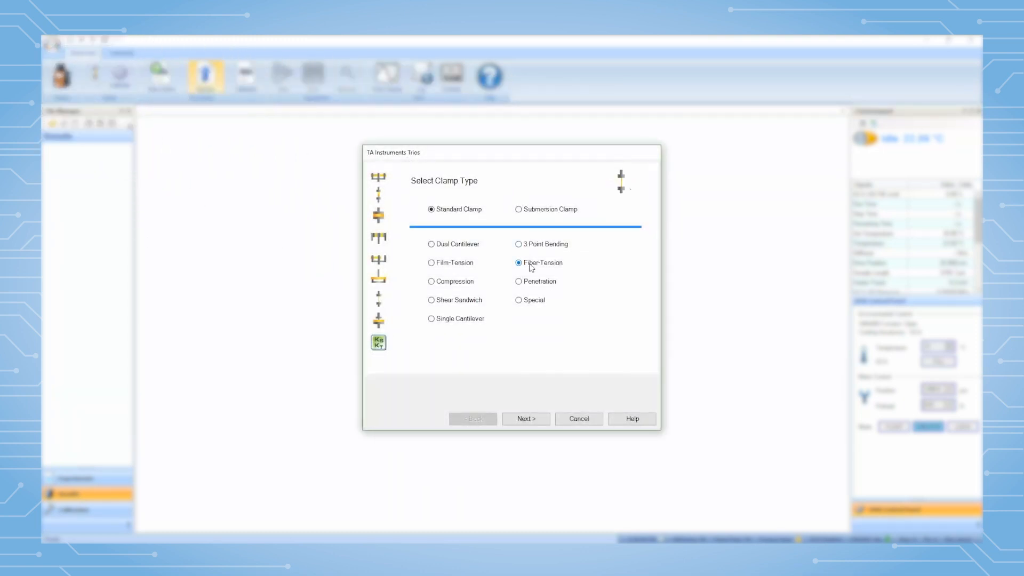
{"action": "left_click", "coordinate": [525, 418]}
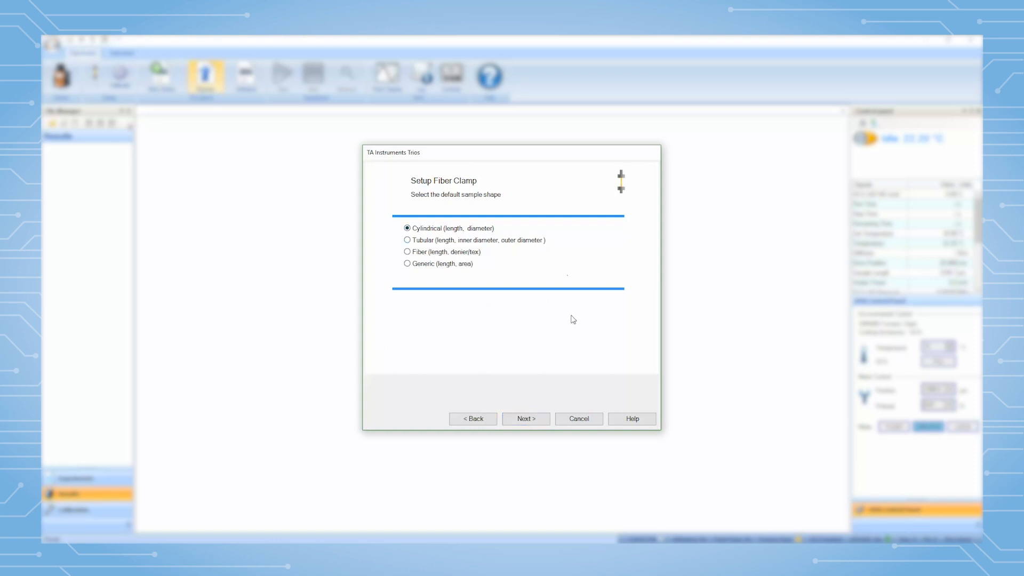
{"action": "left_click", "coordinate": [526, 419]}
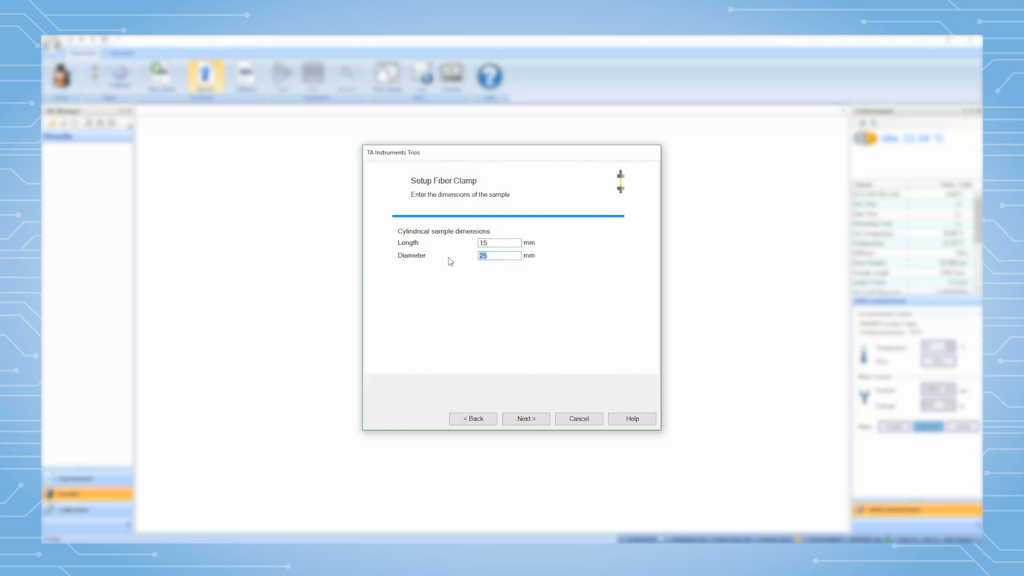
{"action": "type", "text": "0.25"}
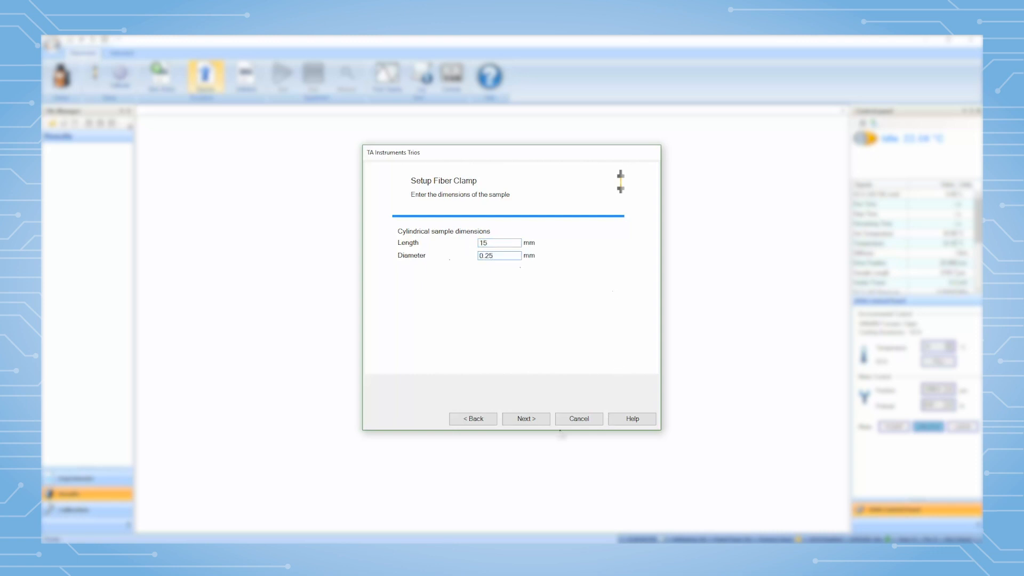
{"action": "left_click", "coordinate": [525, 419]}
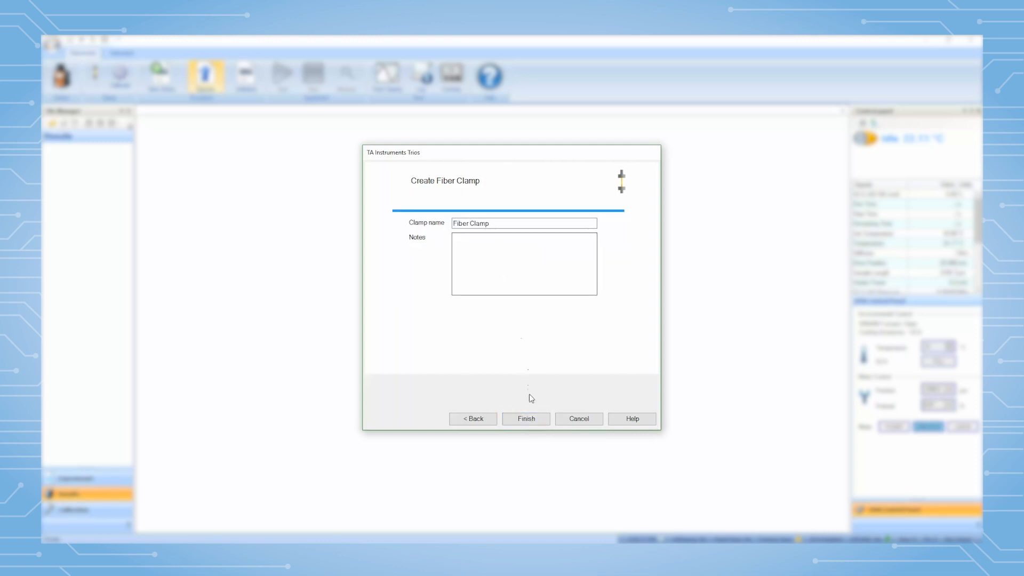
Step: Finish the wizard to create the uncalibrated Fiber Clamp
{"action": "left_click", "coordinate": [526, 419]}
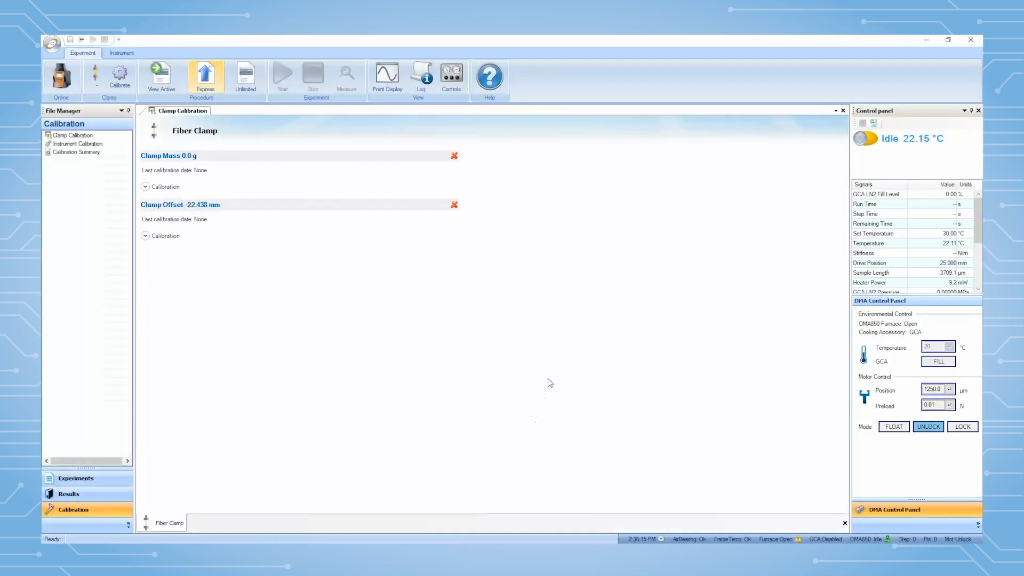
{"action": "mouse_move", "coordinate": [549, 384]}
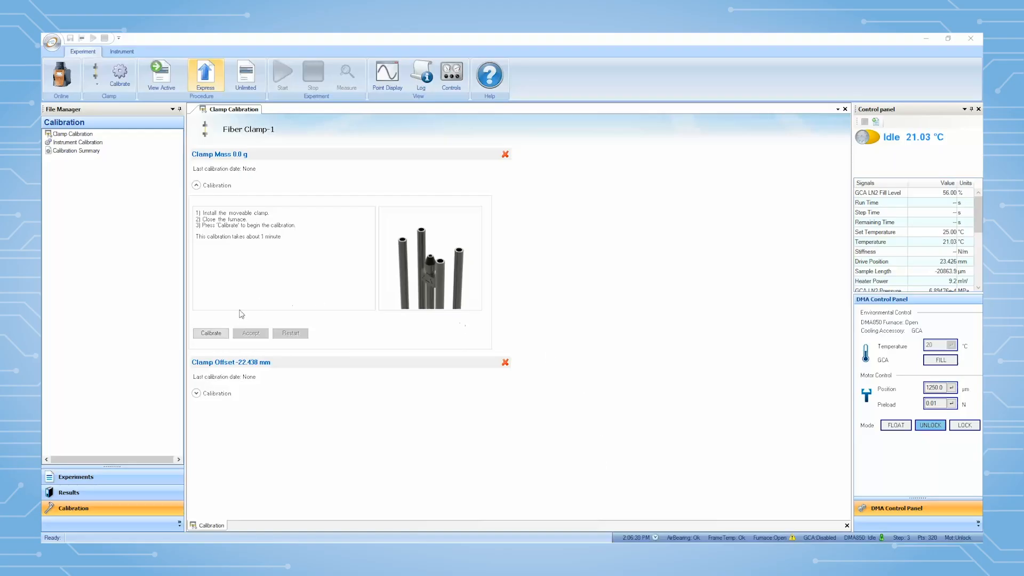
Step: Calibrate and accept the 5.433 g clamp mass, then expand the Clamp Offset calibration steps
{"action": "left_click", "coordinate": [210, 334]}
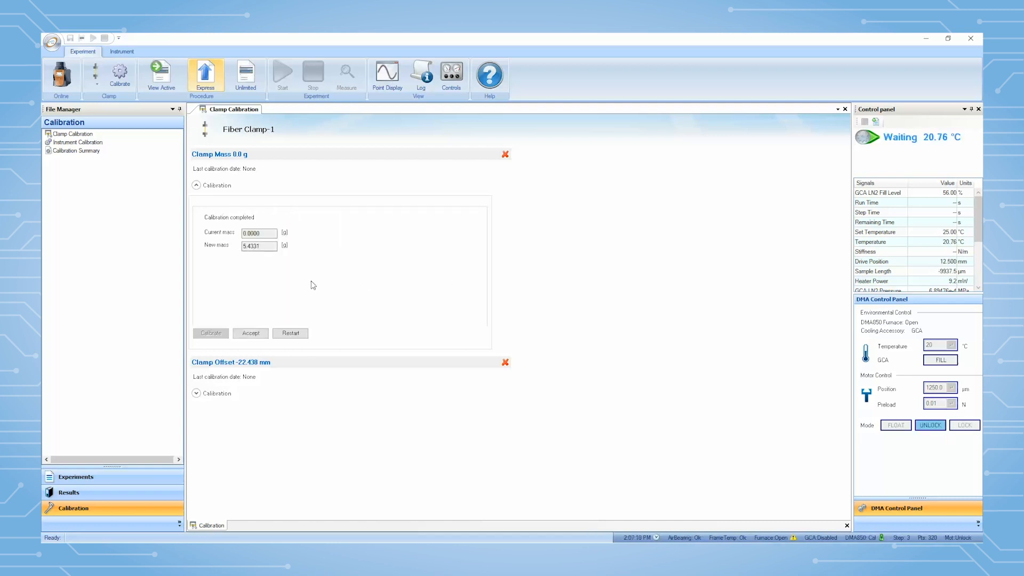
{"action": "left_click", "coordinate": [250, 334]}
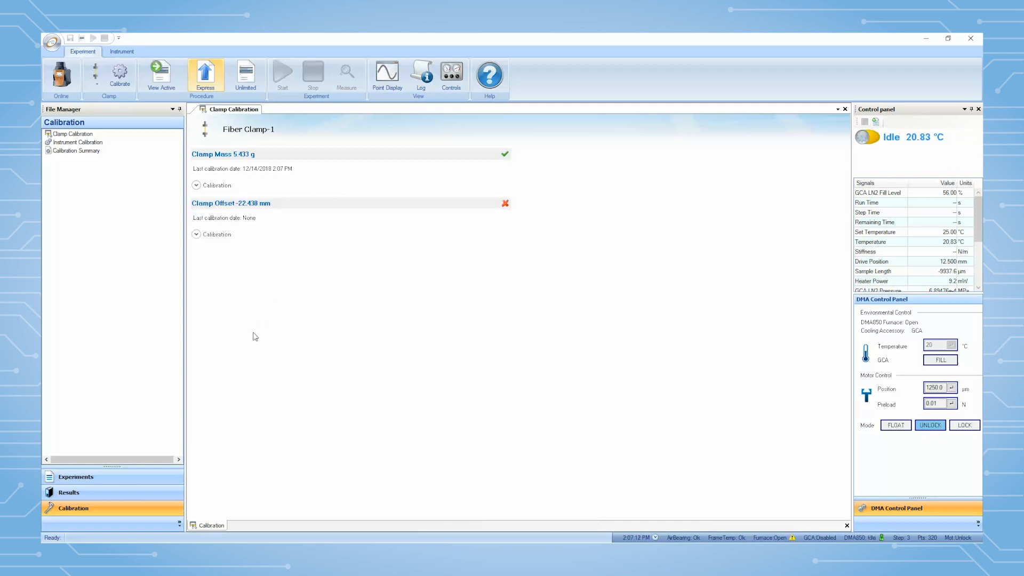
{"action": "left_click", "coordinate": [196, 234]}
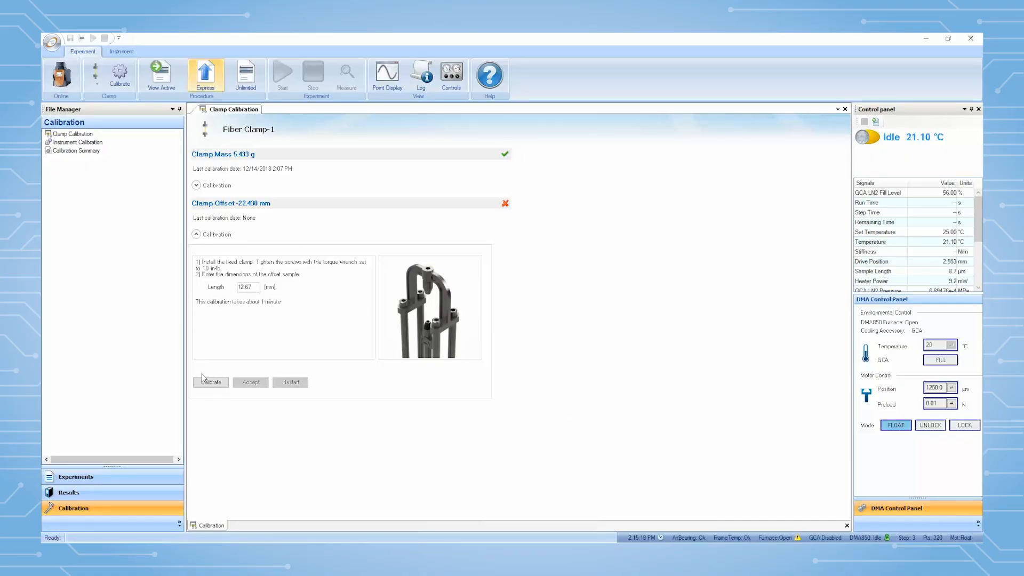
Step: Calibrate and accept the clamp offset, giving 0.632 mm
{"action": "left_click", "coordinate": [210, 382]}
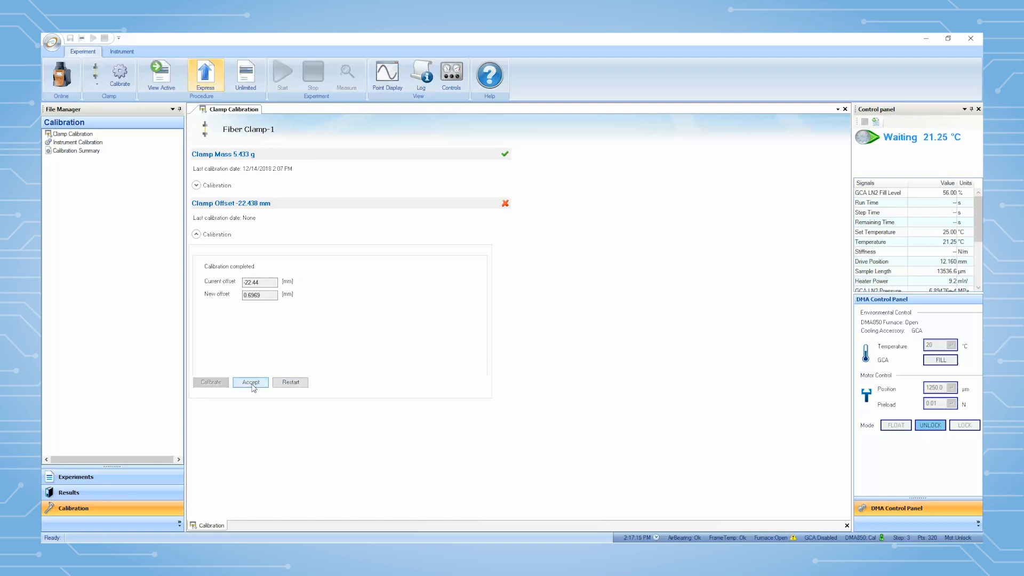
{"action": "left_click", "coordinate": [250, 382]}
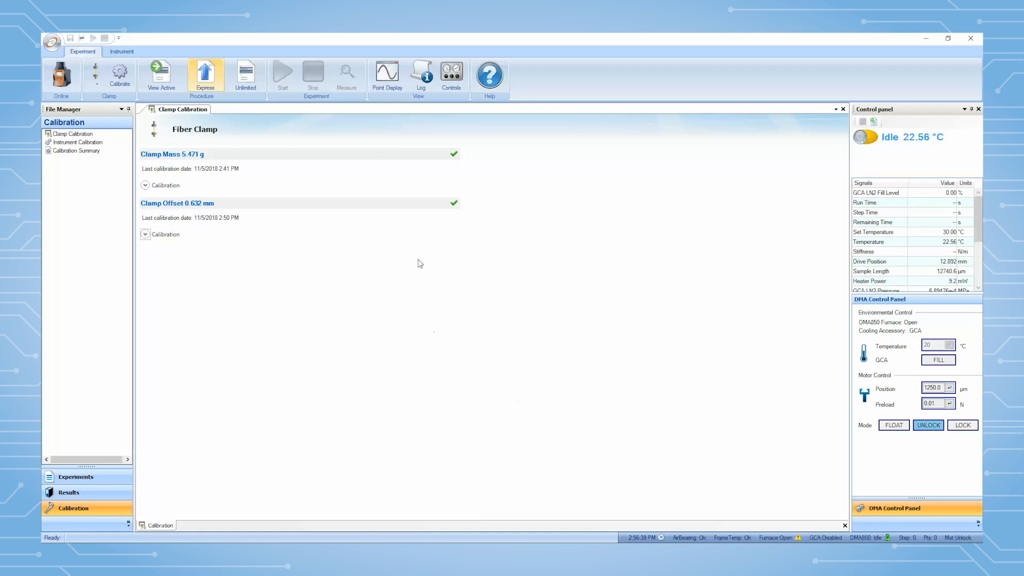
{"action": "mouse_move", "coordinate": [471, 210]}
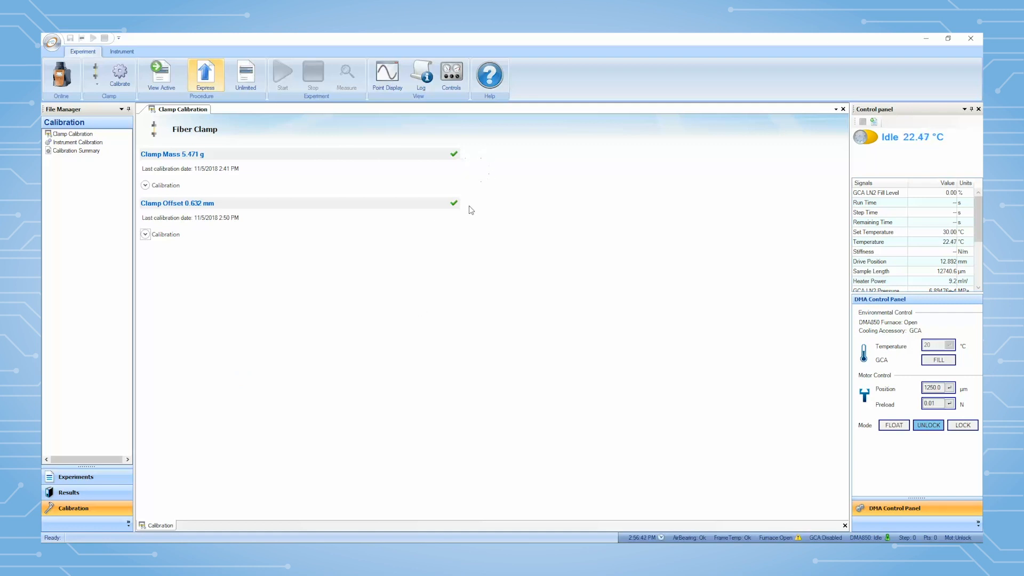
{"action": "mouse_move", "coordinate": [808, 142]}
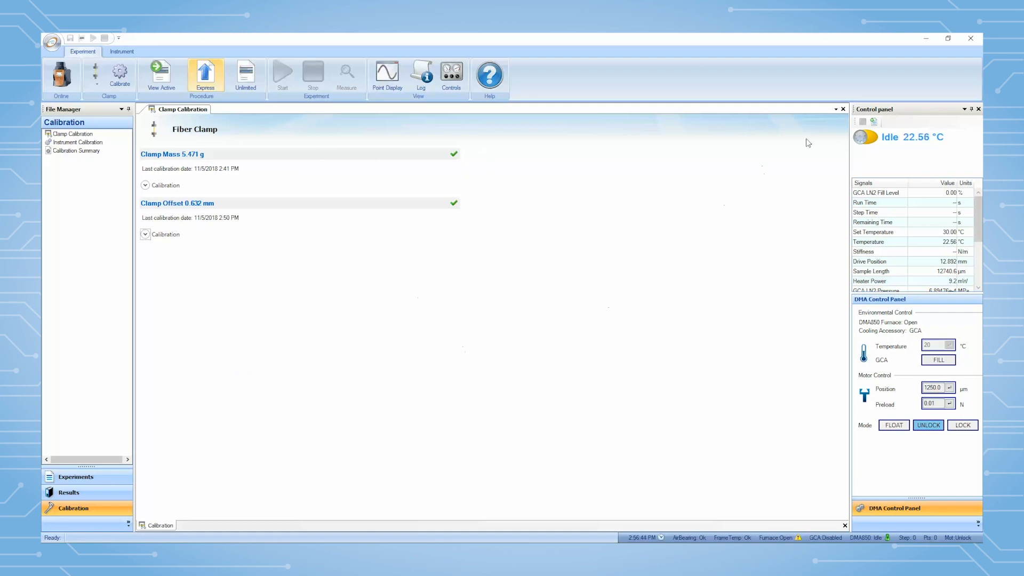
Step: Open the Experiments page showing the PC UCSB Check experiment on the Fiber Clamp
{"action": "left_click", "coordinate": [75, 476]}
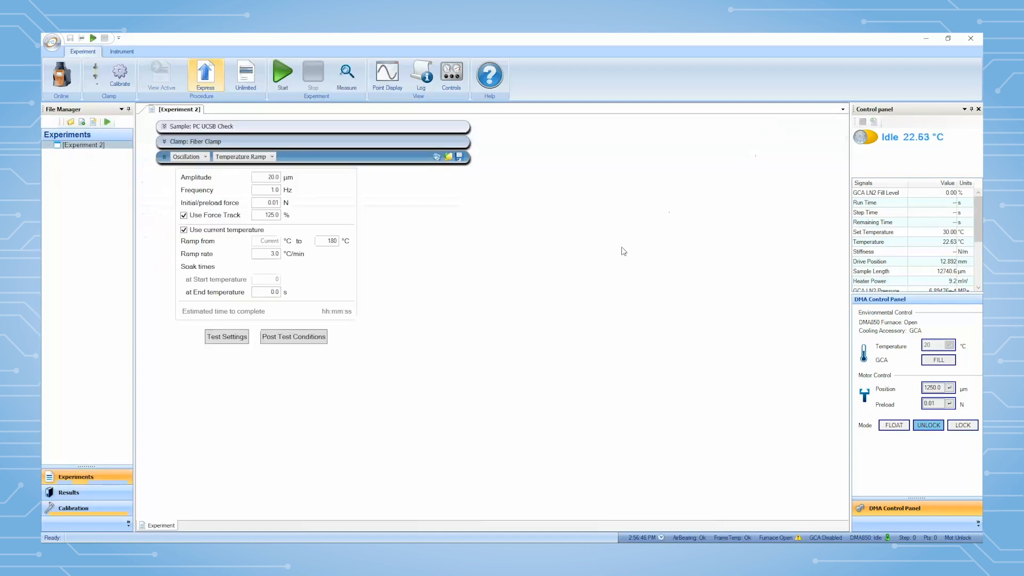
{"action": "mouse_move", "coordinate": [606, 268]}
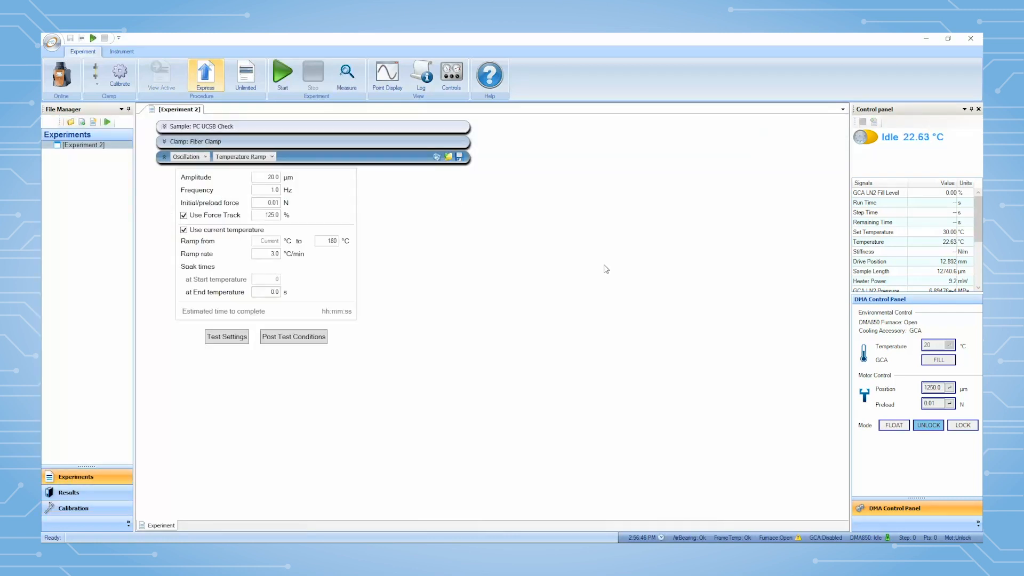